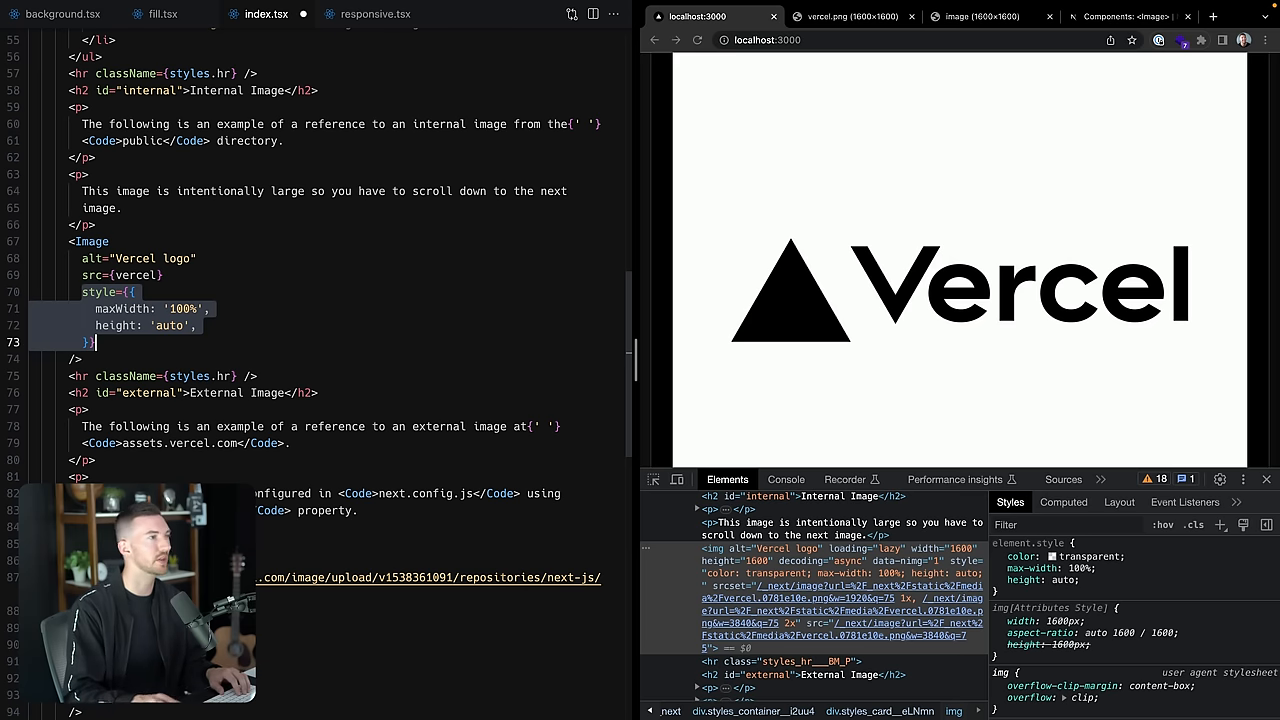
Inspect the 7.2 kB optimized Vercel image request in the Network log, then clear the log.
double_click(143, 275)
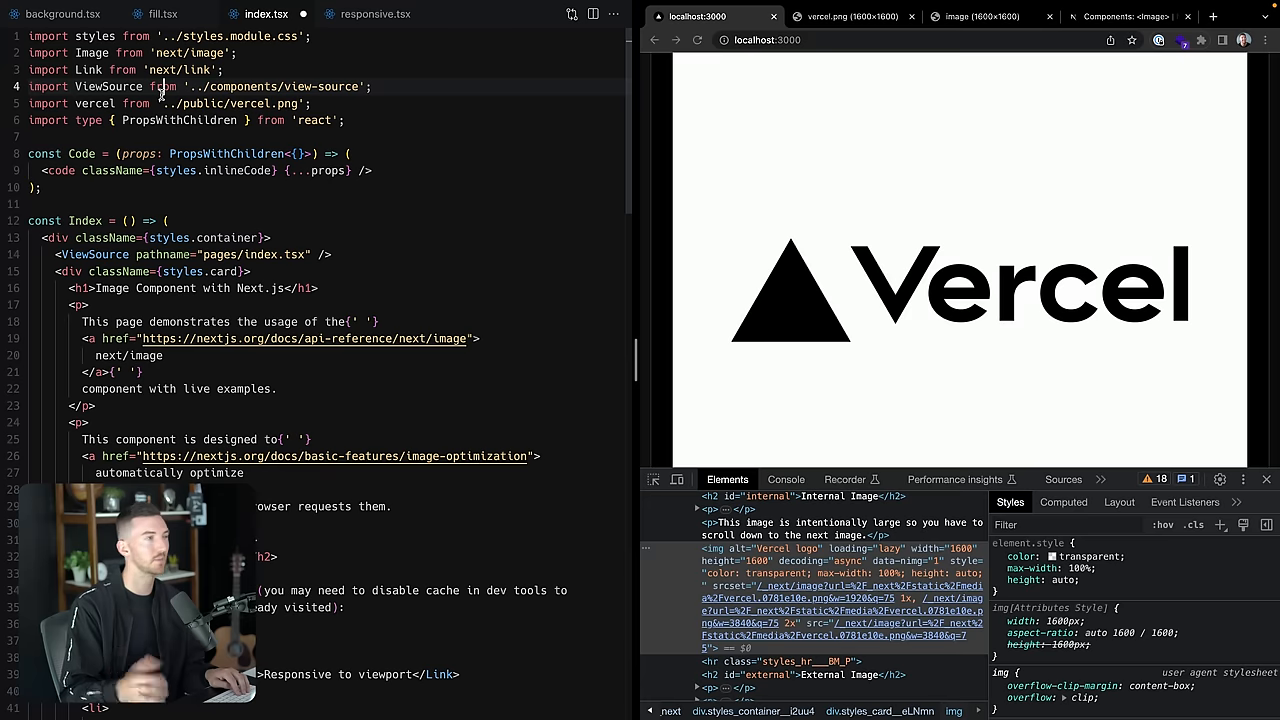
scroll(down, 3)
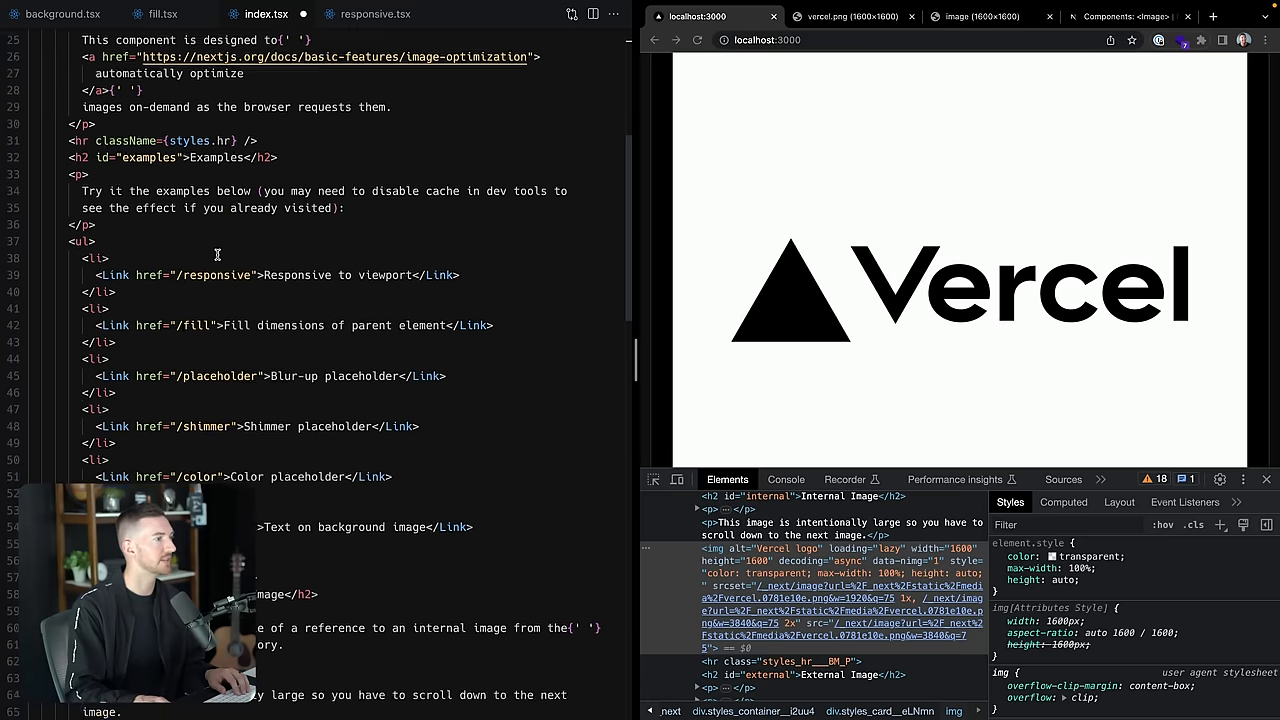
scroll(down, 3)
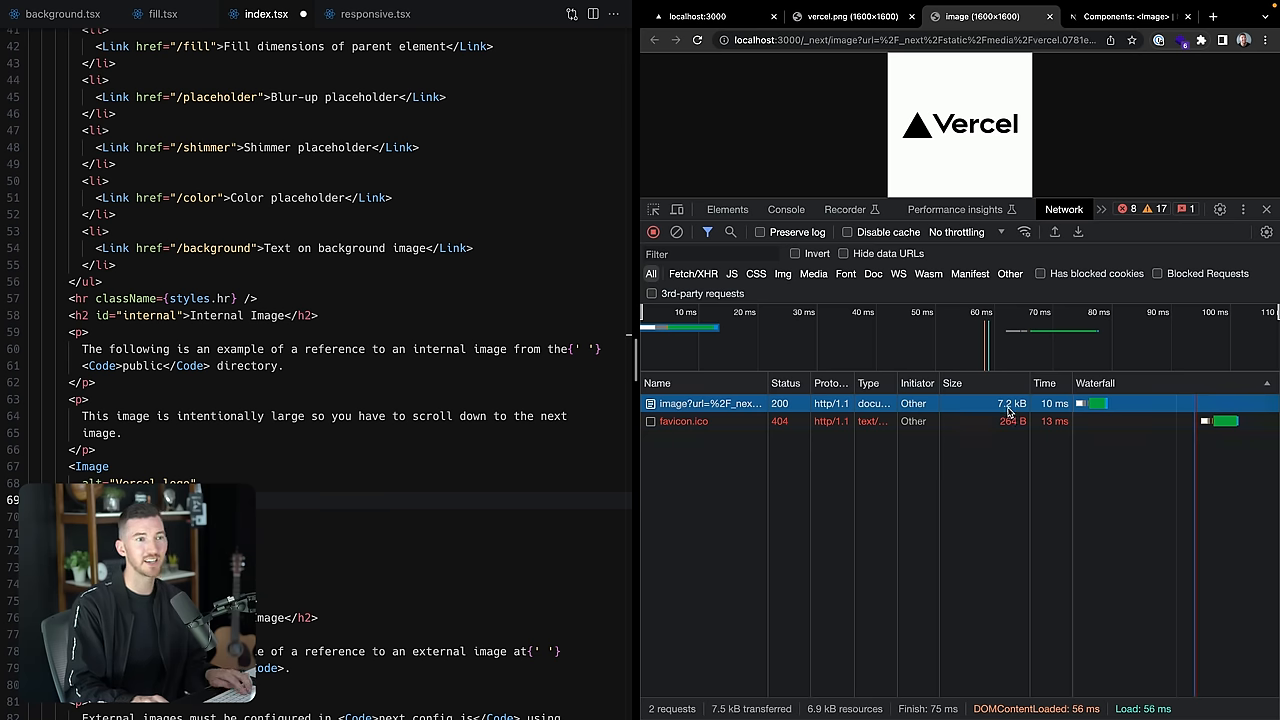
click(676, 232)
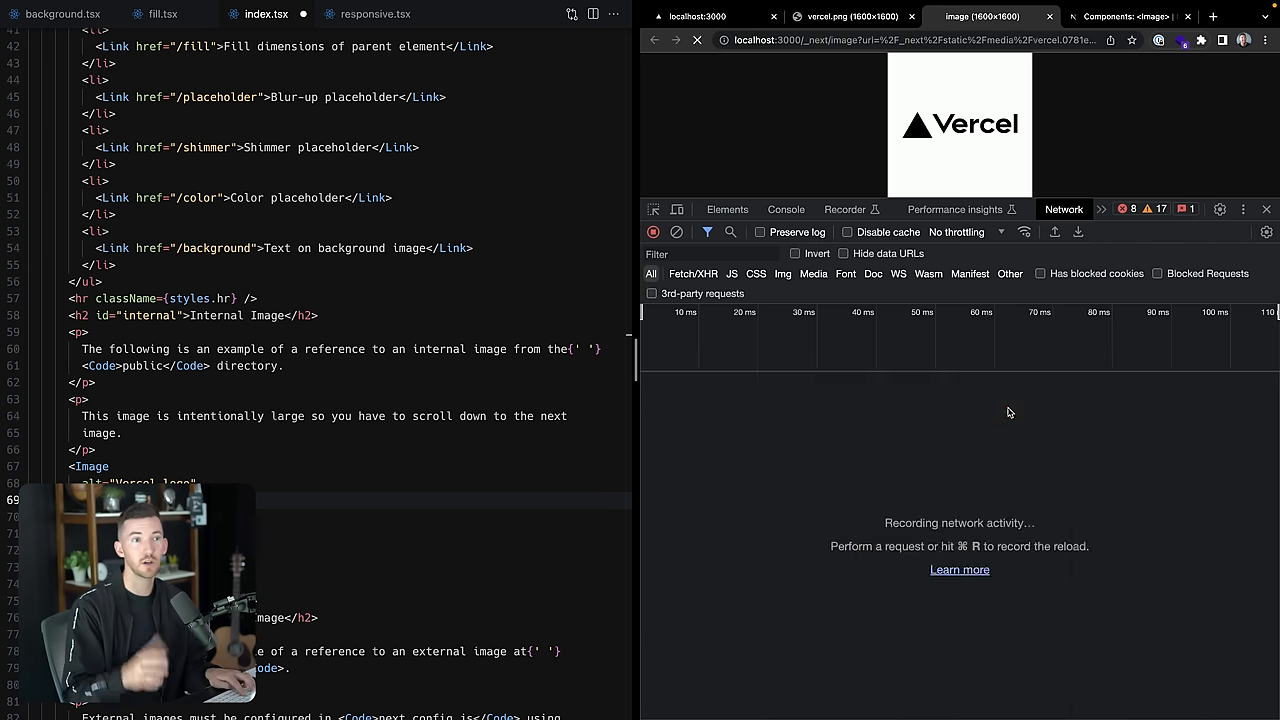
click(697, 40)
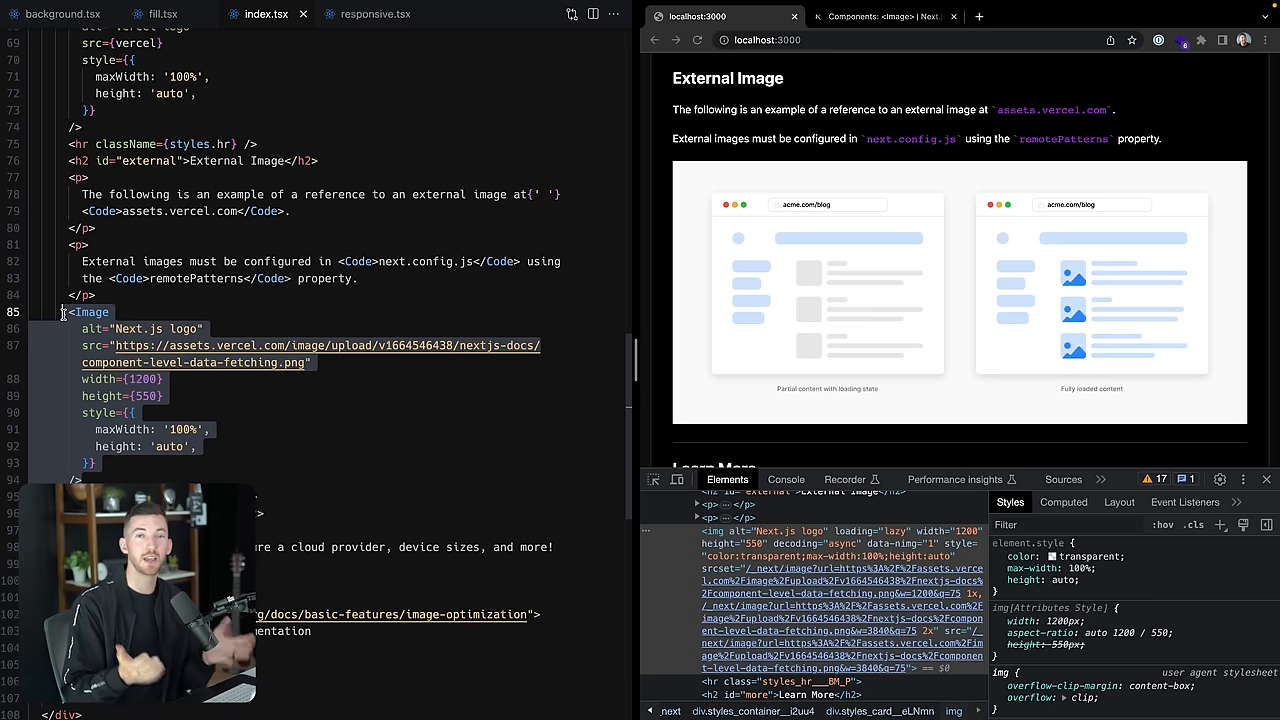
View index.tsx's External Image block for the 1200×550 assets.vercel.com logo, then close the file.
click(372, 14)
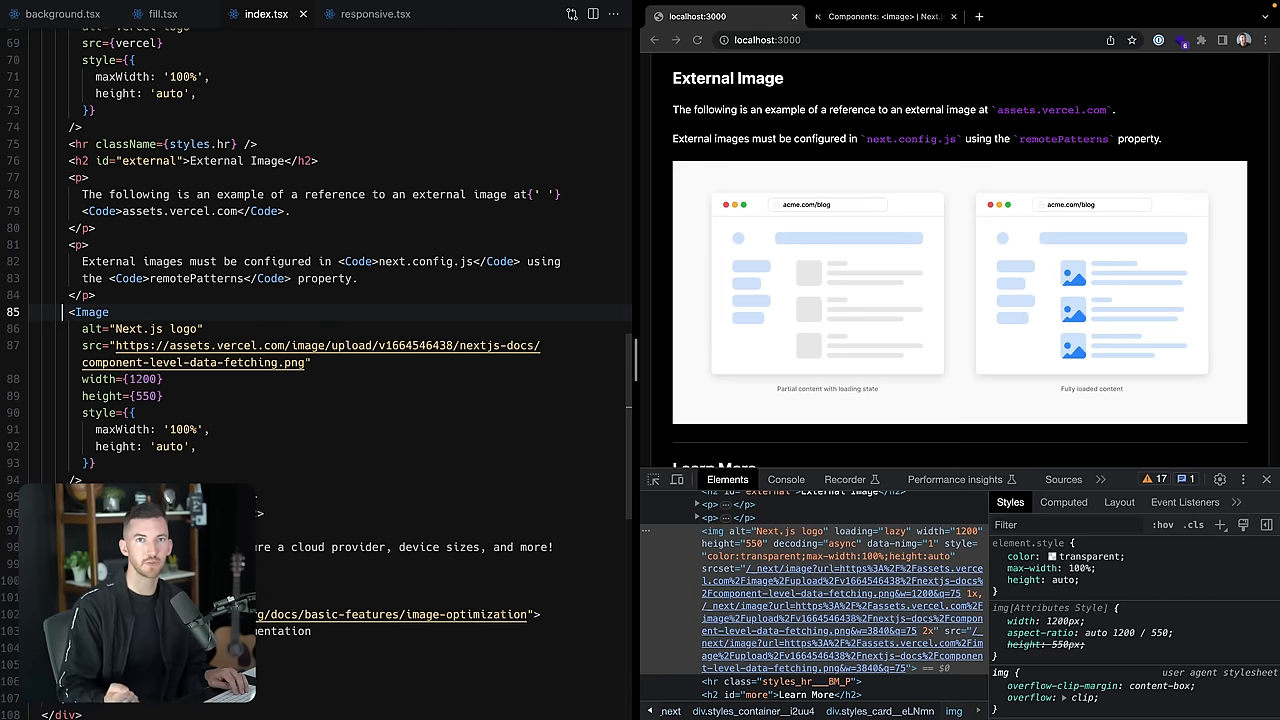
click(62, 14)
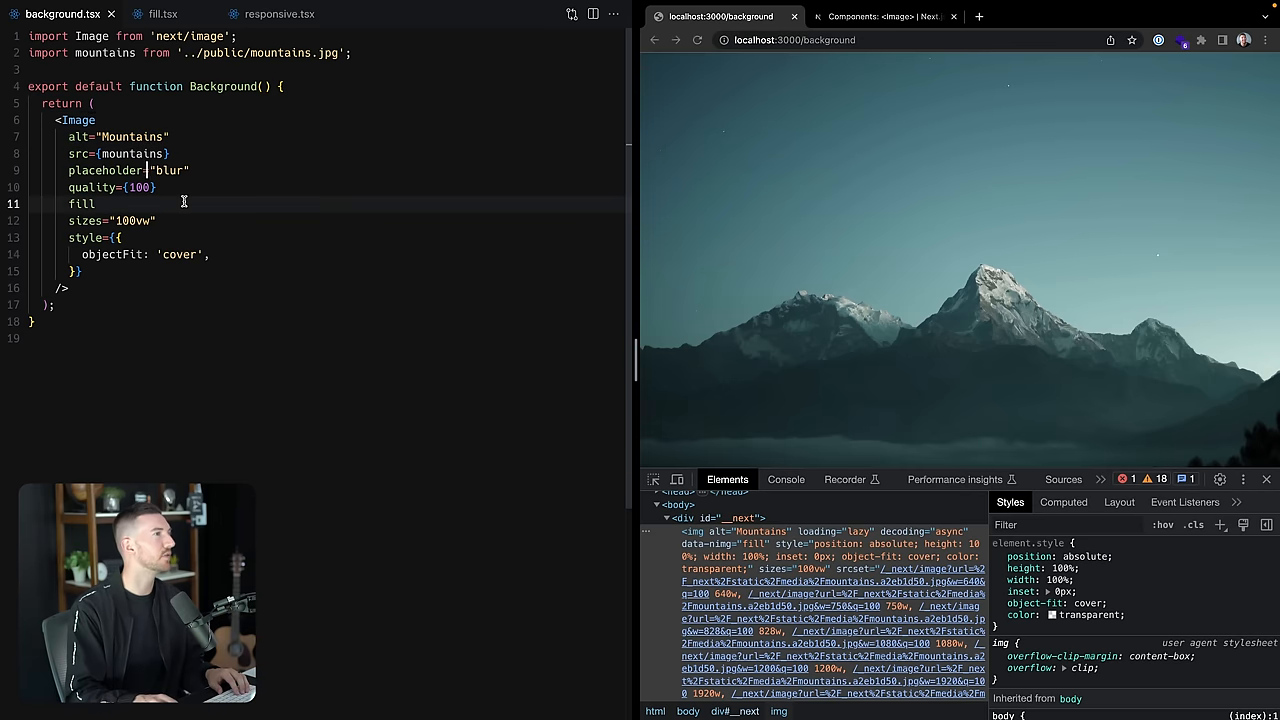
Highlight the fill and sizes 100vw props on background.tsx's Mountains Image.
double_click(81, 204)
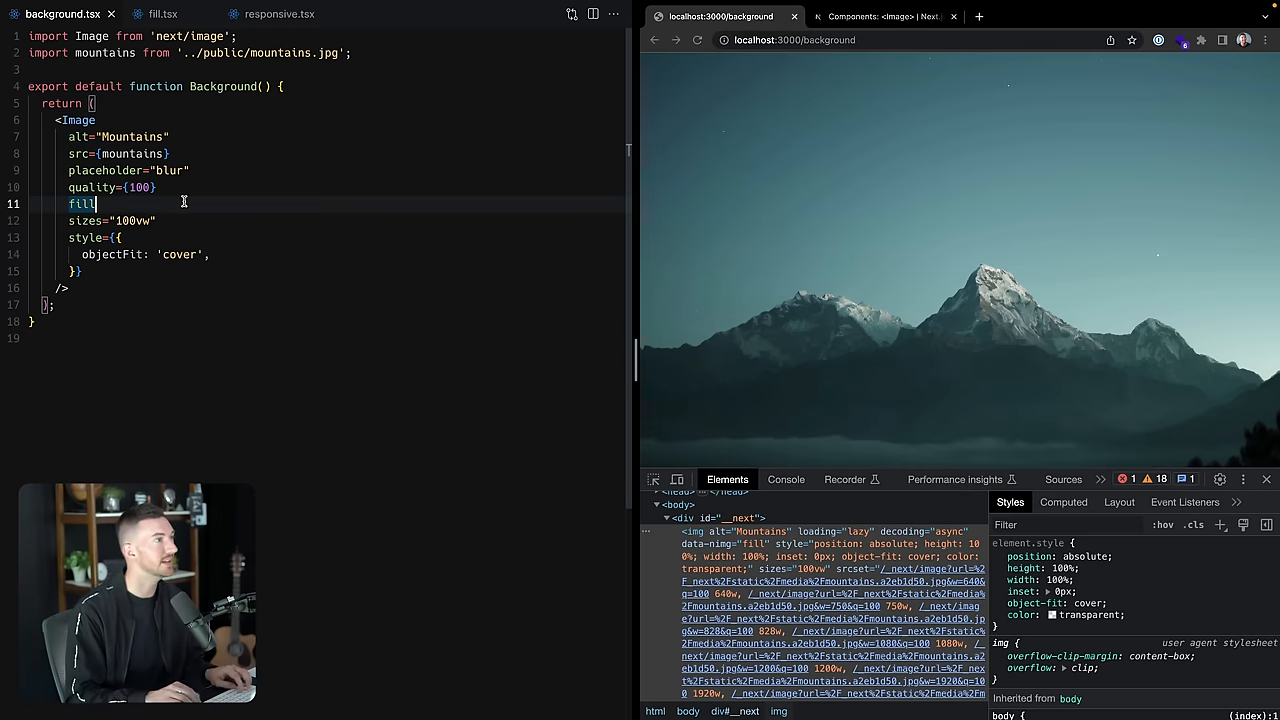
double_click(81, 203)
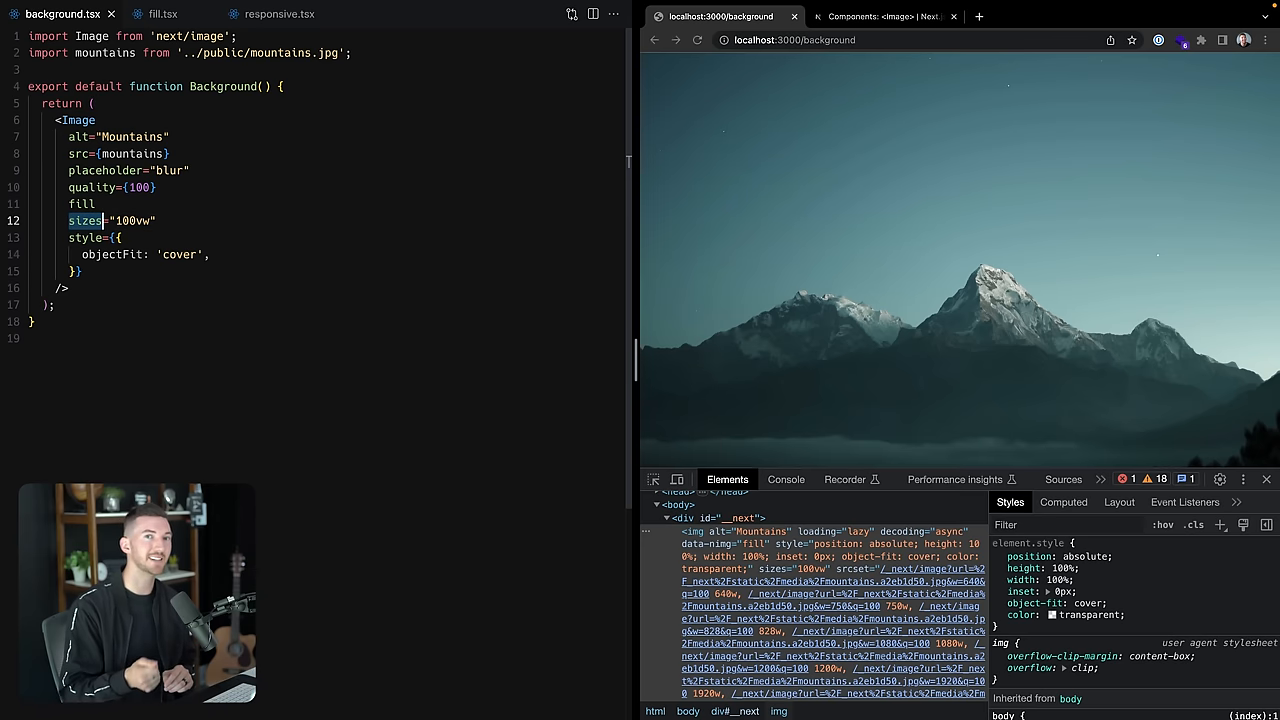
mouse_move(760, 212)
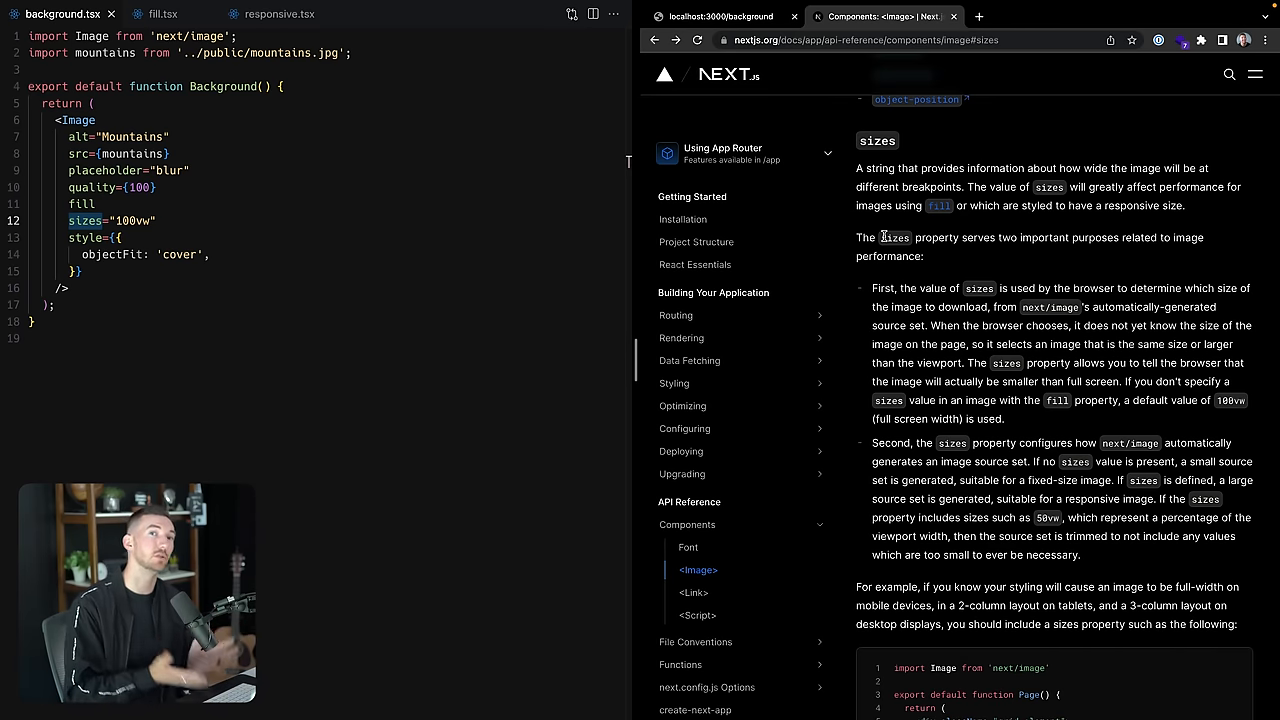
mouse_move(938, 232)
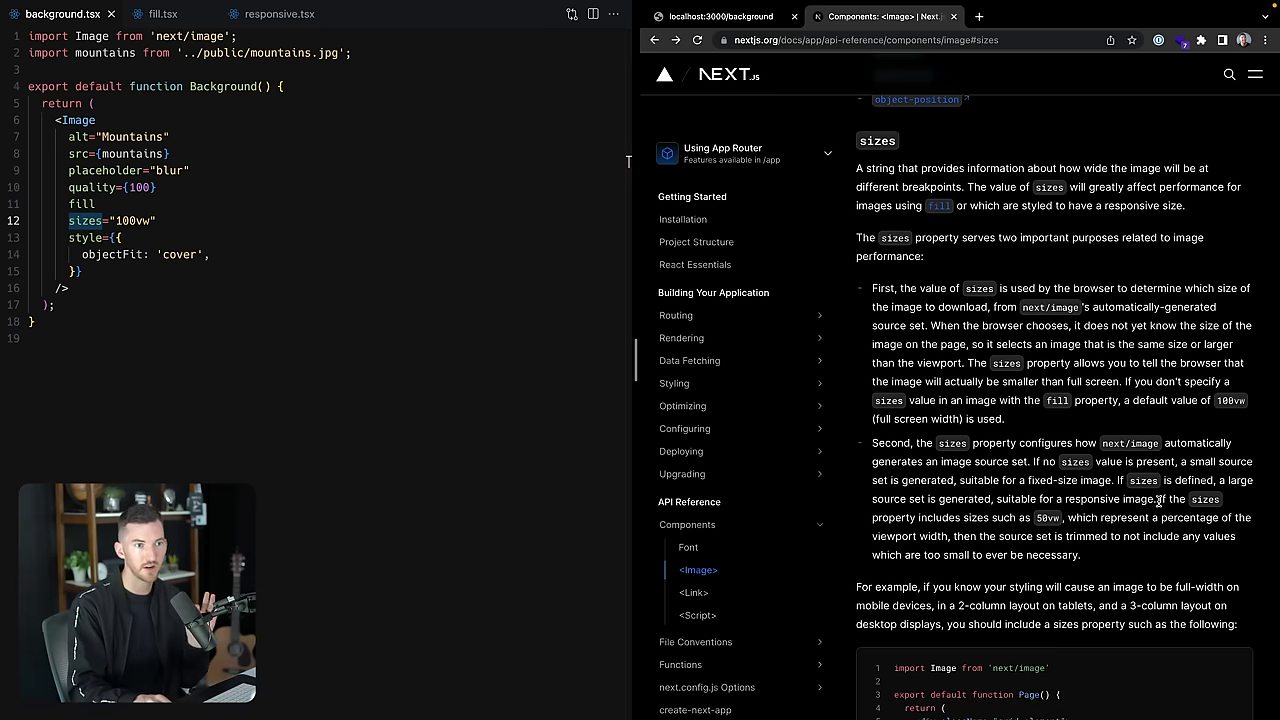
Select the docs sentence about 50vw trimming the source set, then return to the mountains demo.
drag(1161, 499, 1080, 555)
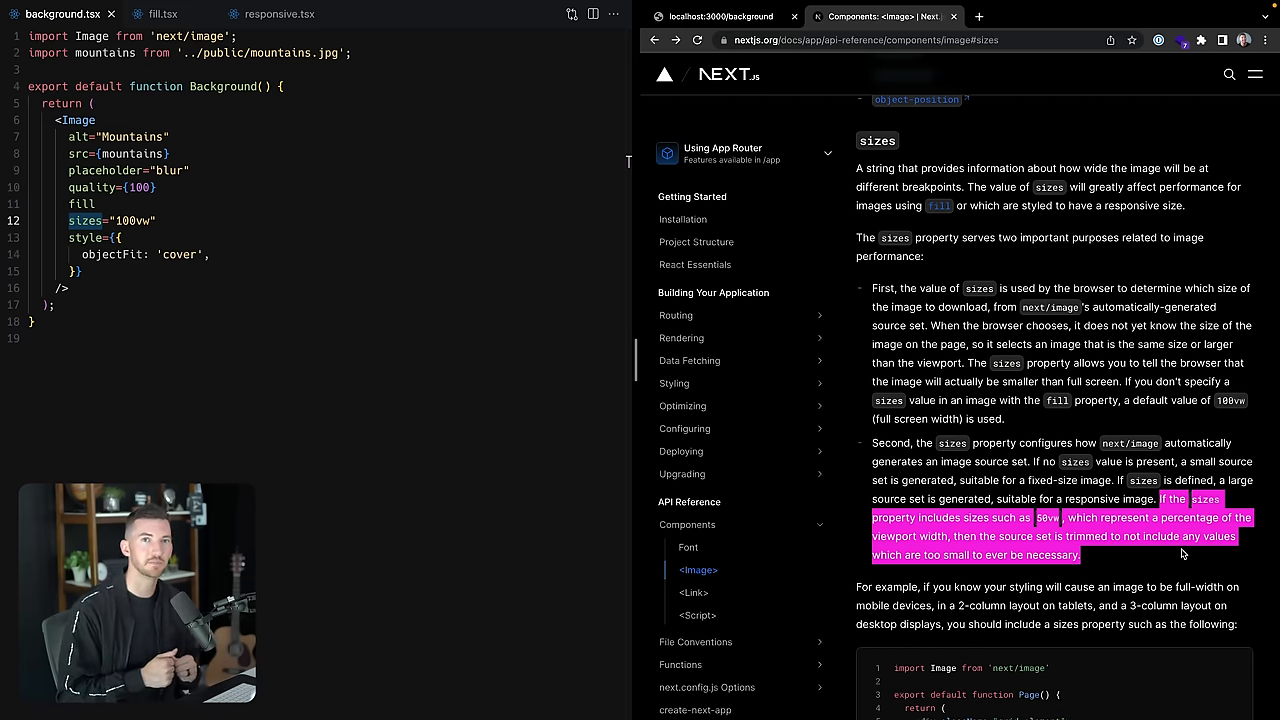
click(720, 16)
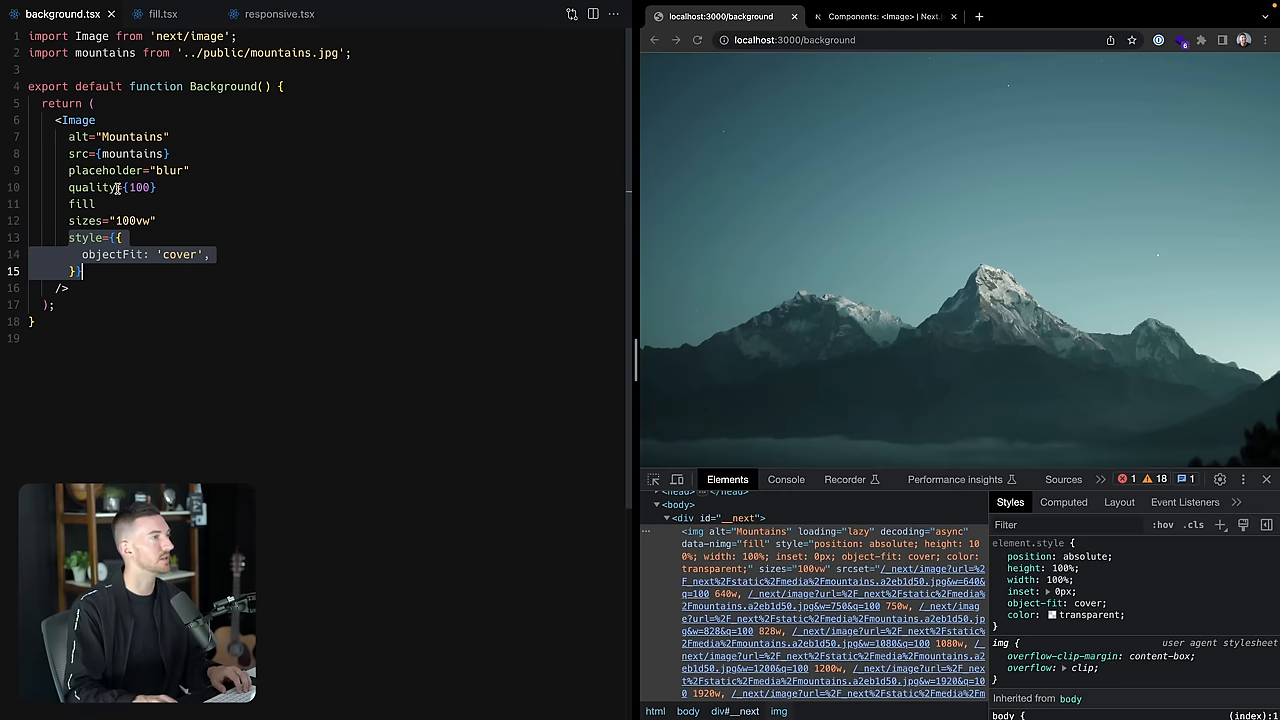
Try objectFit contain and none on the mountains image, then set it back to cover.
double_click(112, 254)
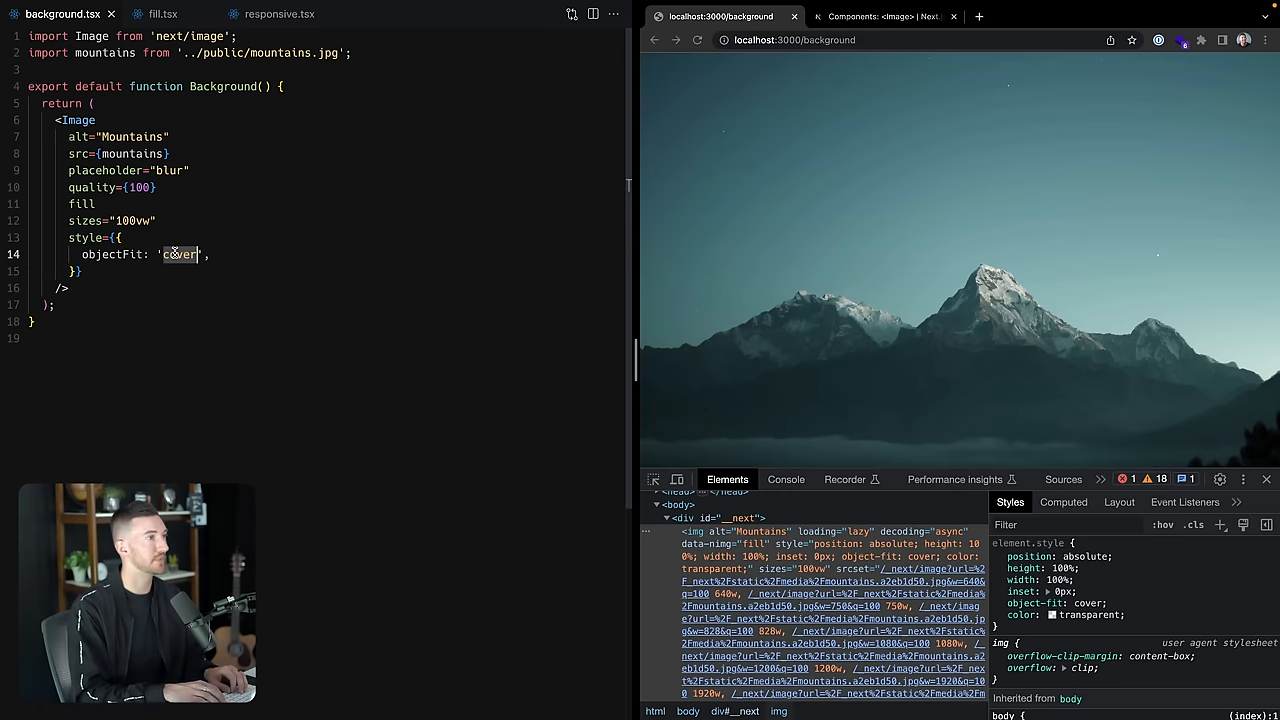
text(contain)
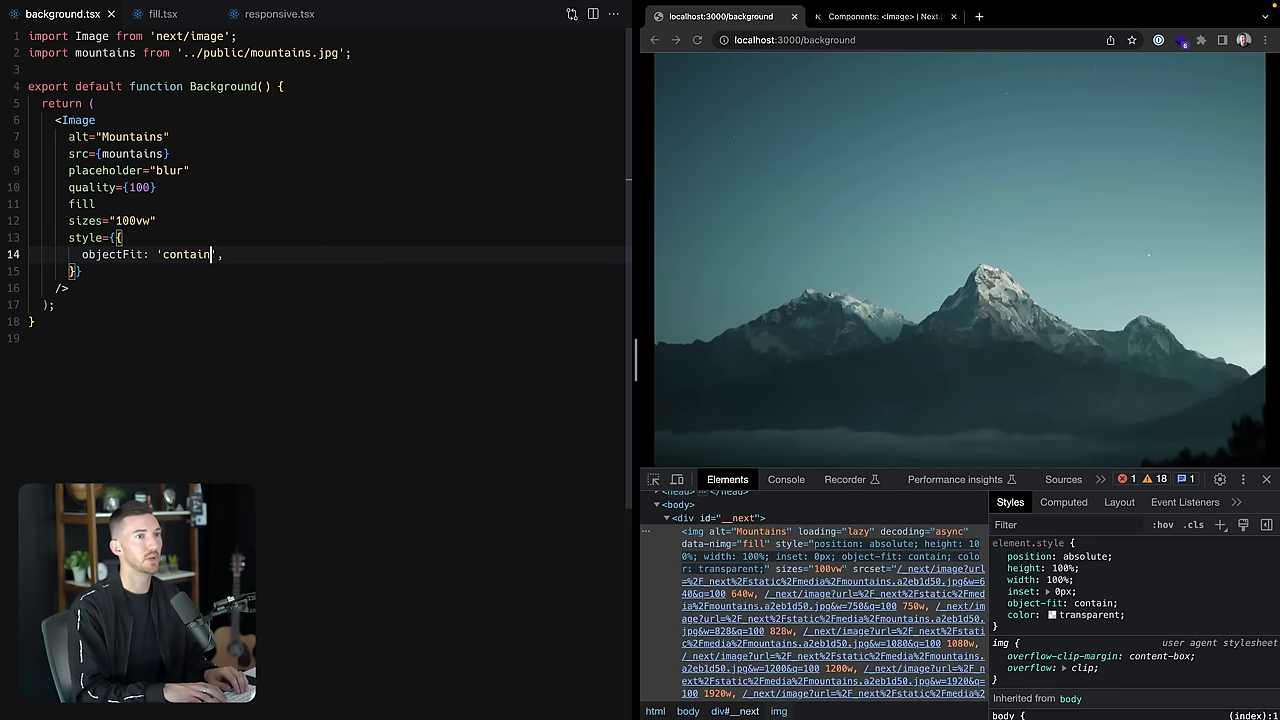
text(none)
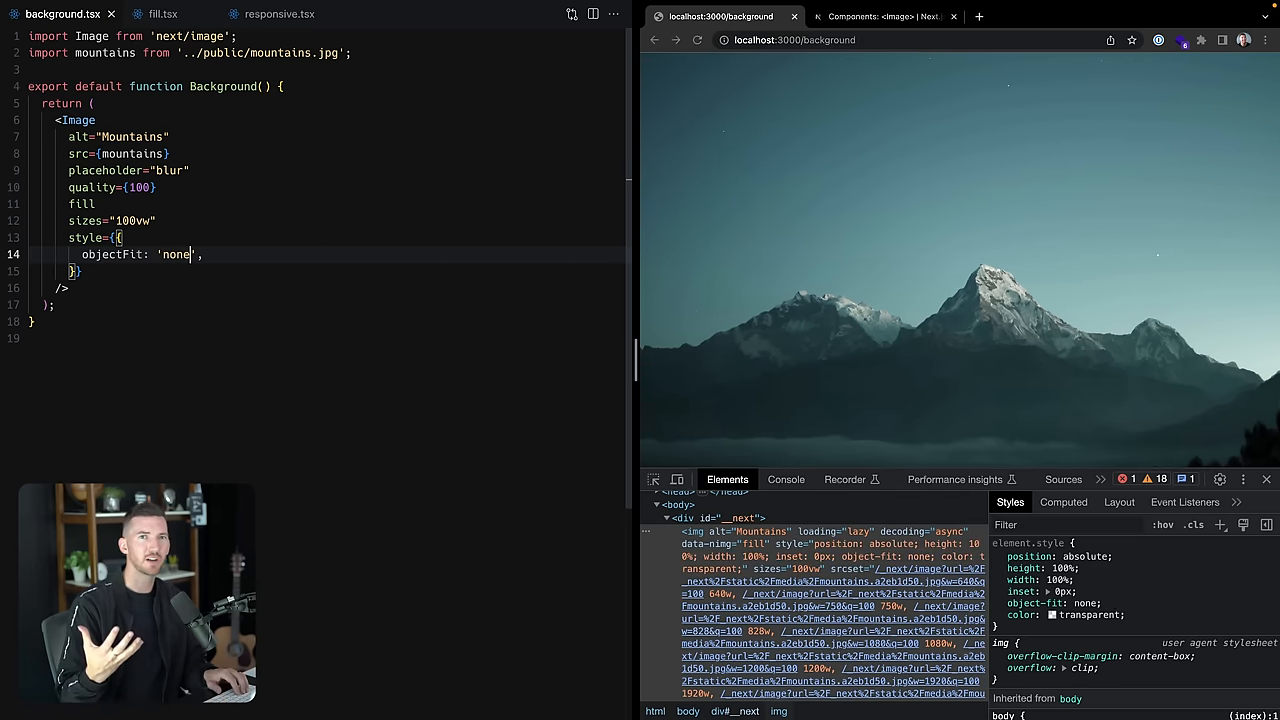
text(co)
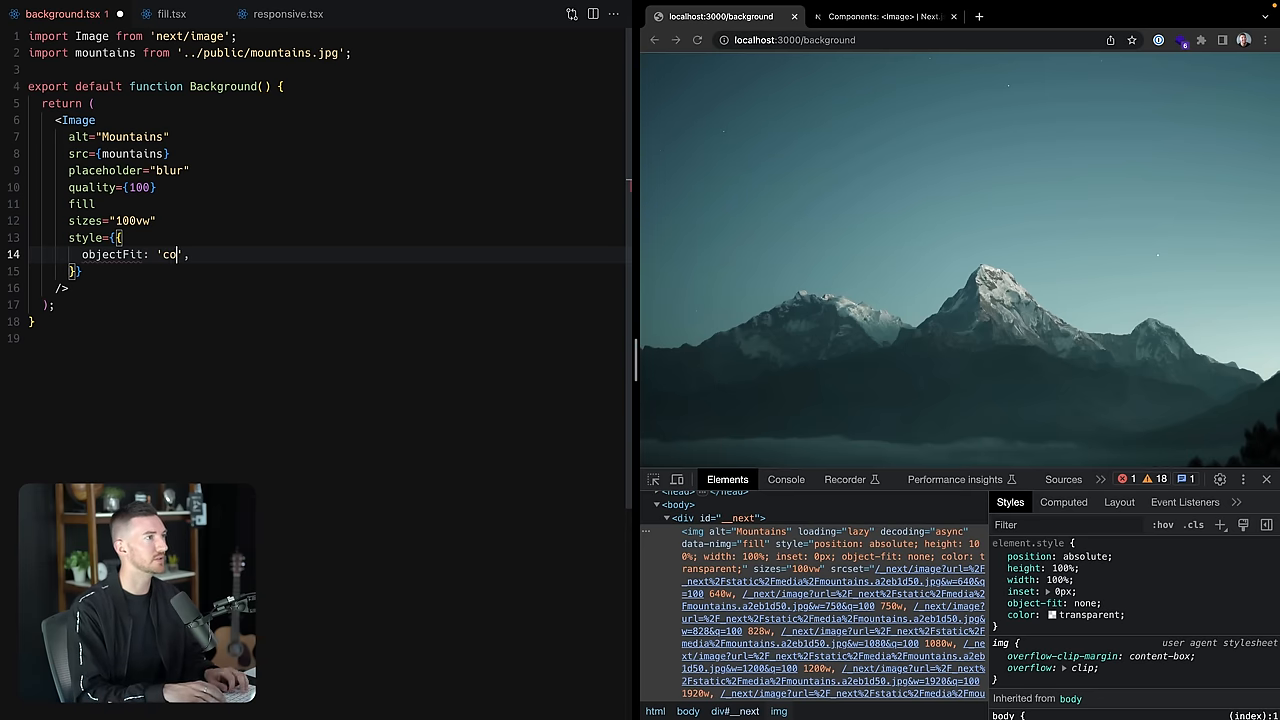
text(ver)
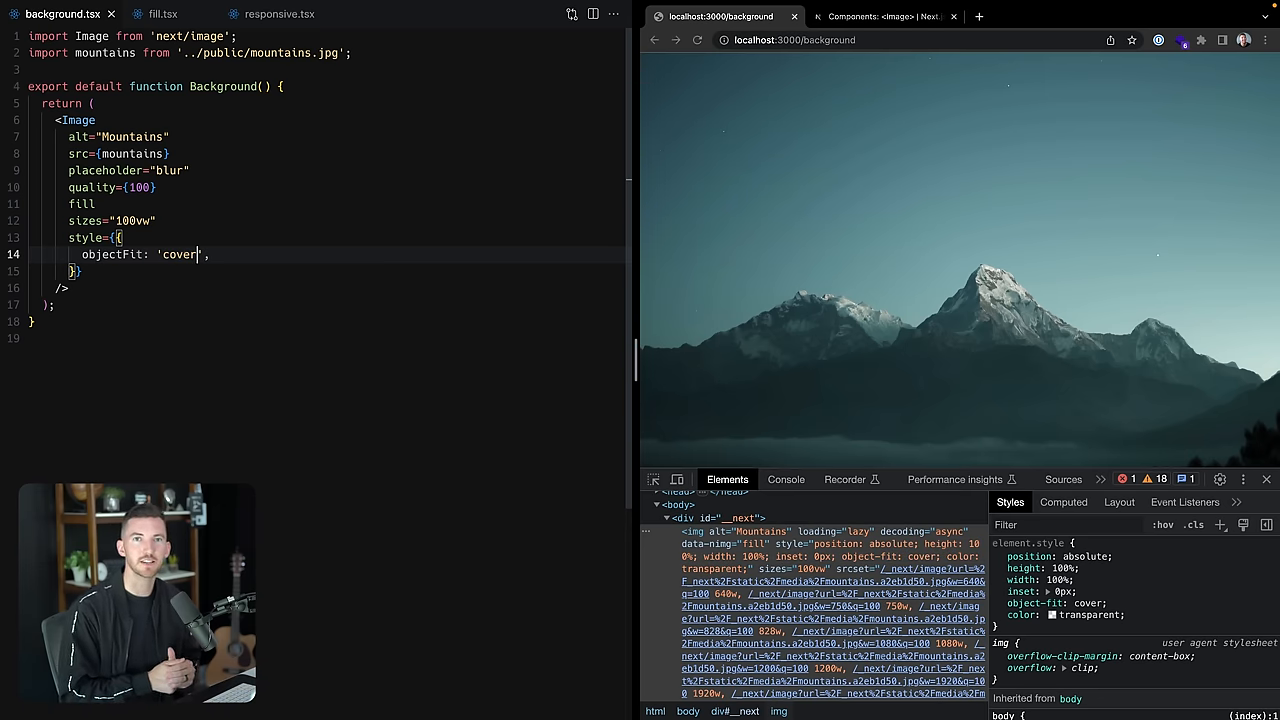
click(162, 14)
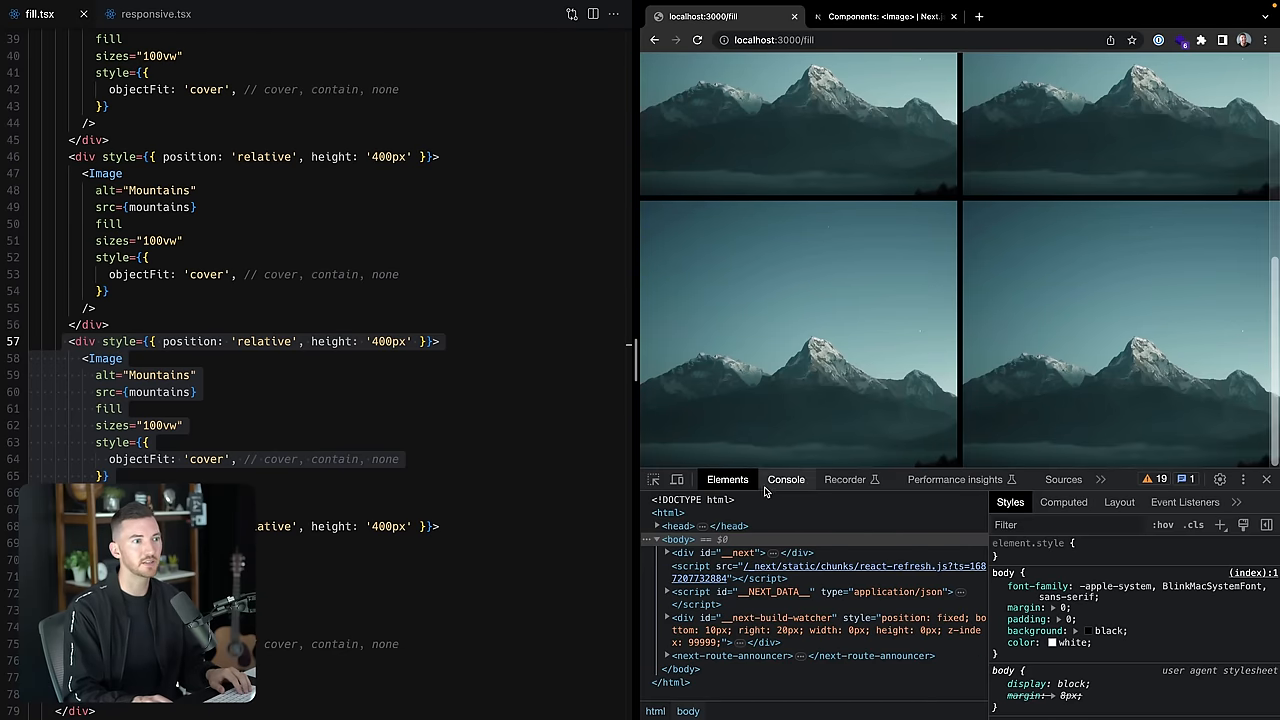
Resize the fill grid's emulated viewport to 660, 740, 466 and 559 pixels wide.
click(677, 479)
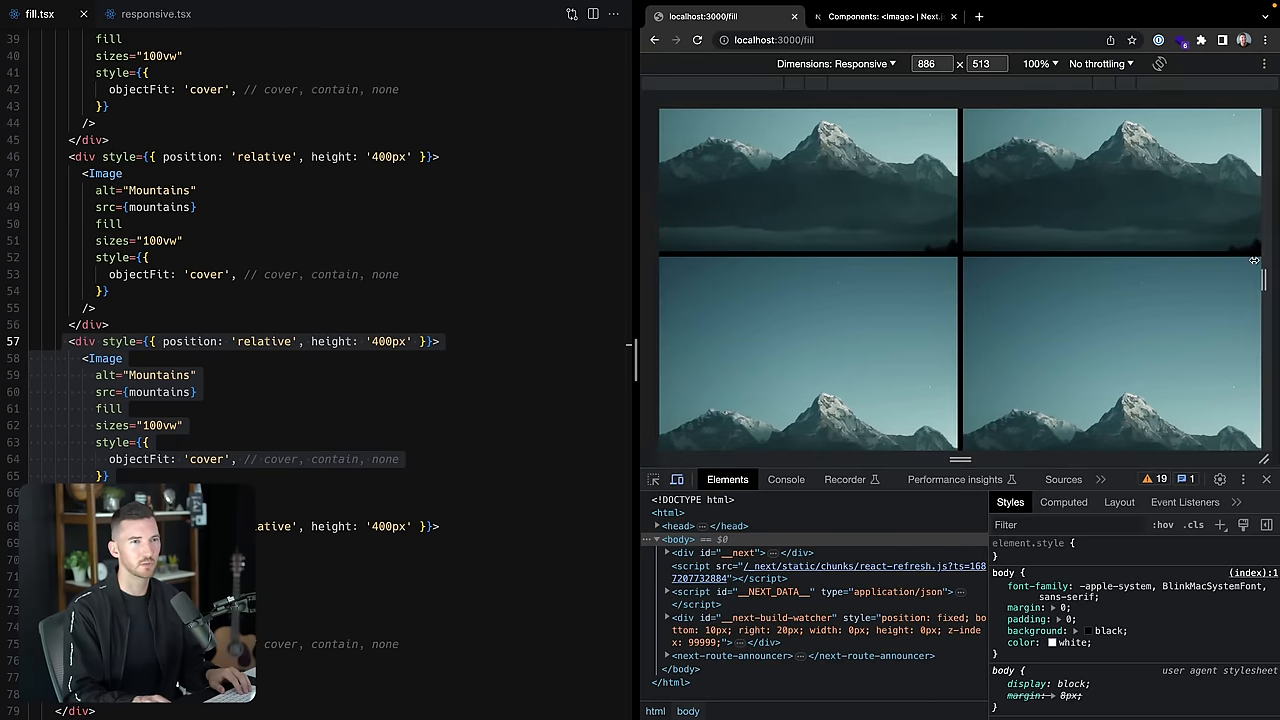
drag(1254, 260, 1022, 282)
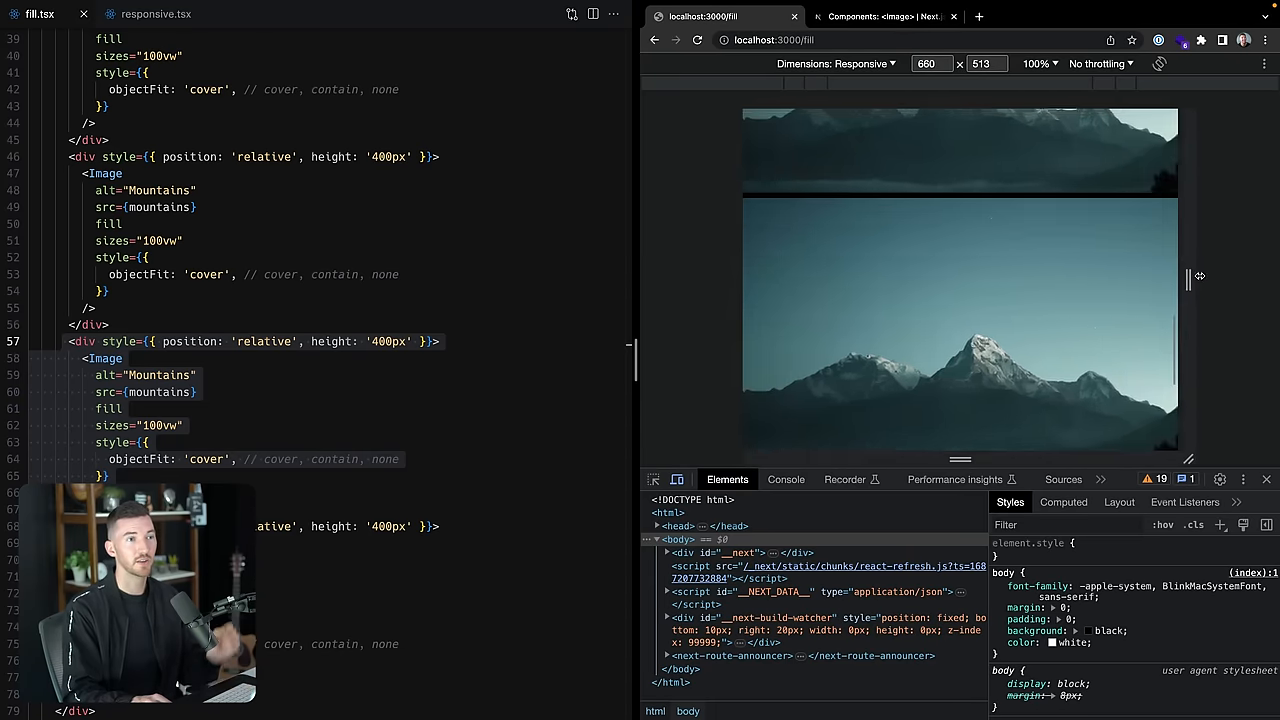
drag(1189, 278, 1238, 278)
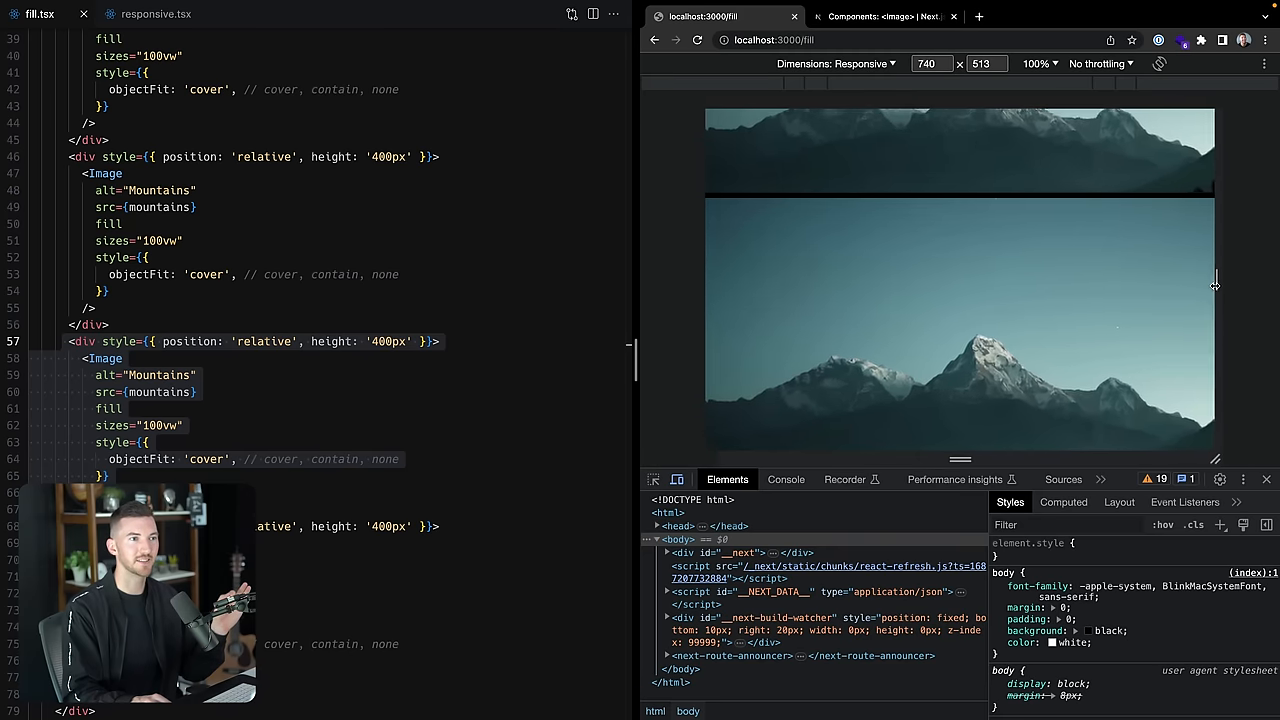
drag(1215, 287, 1122, 287)
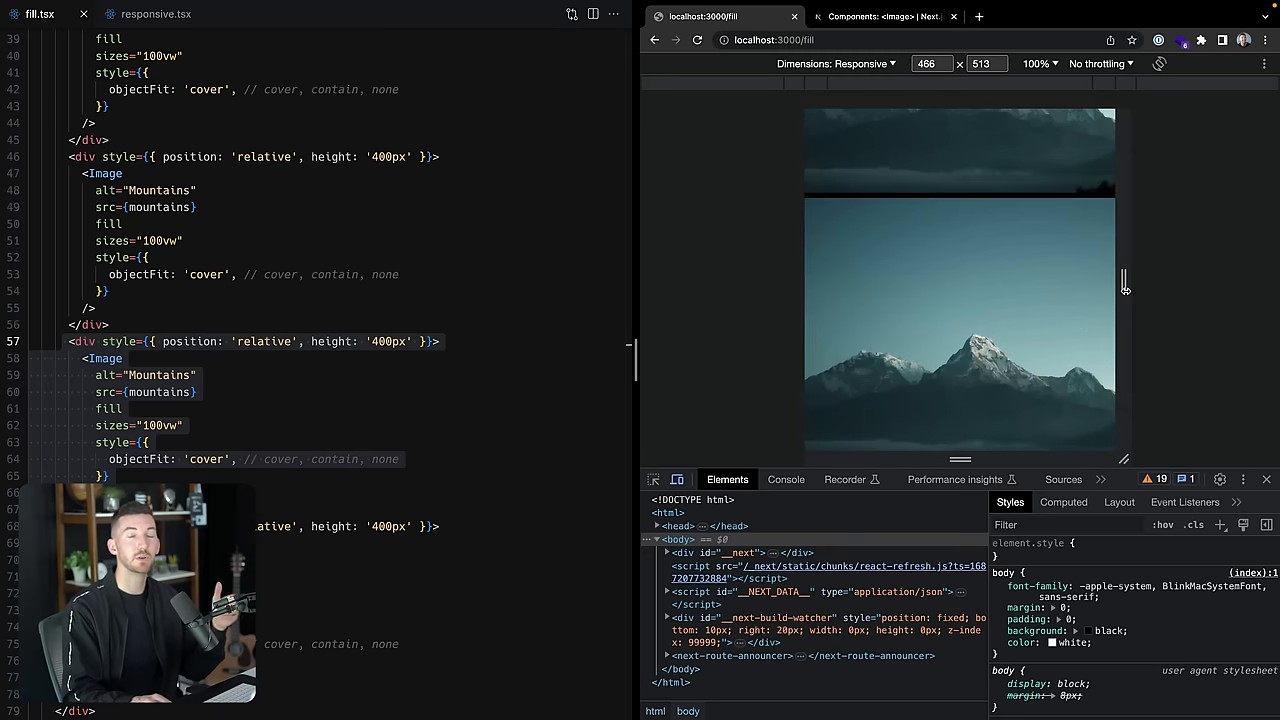
drag(1123, 290, 1170, 302)
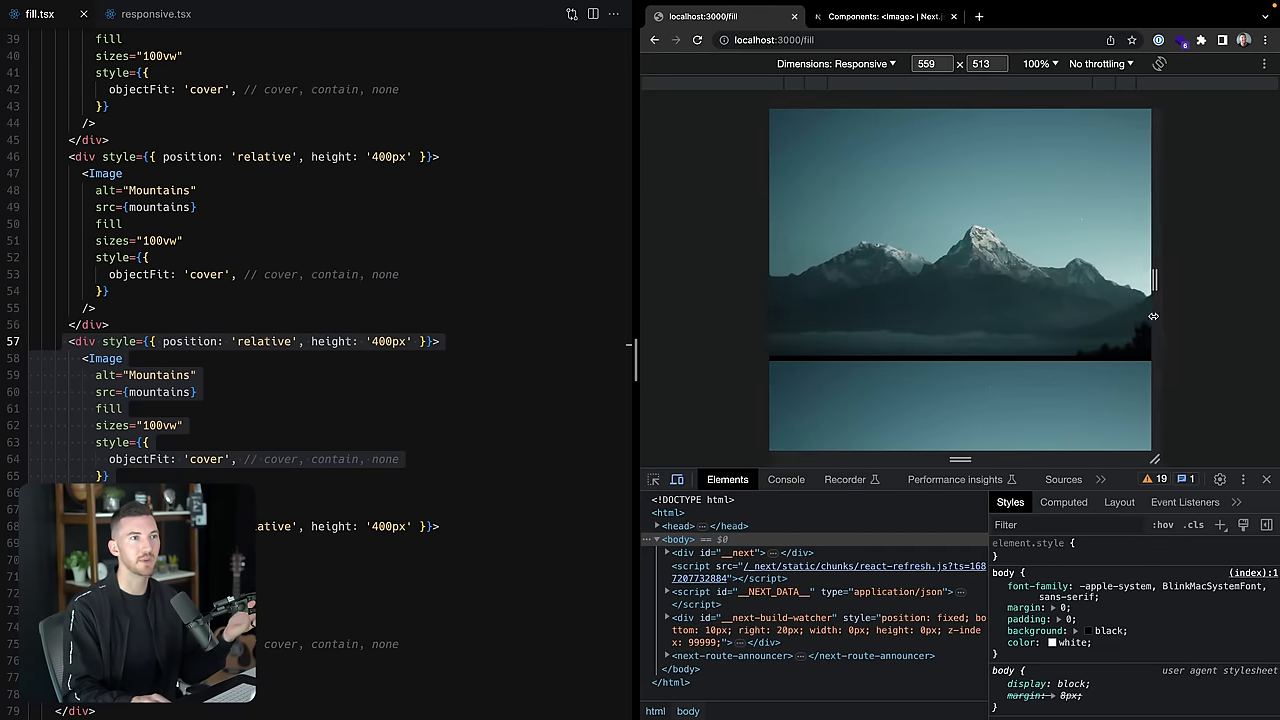
click(155, 13)
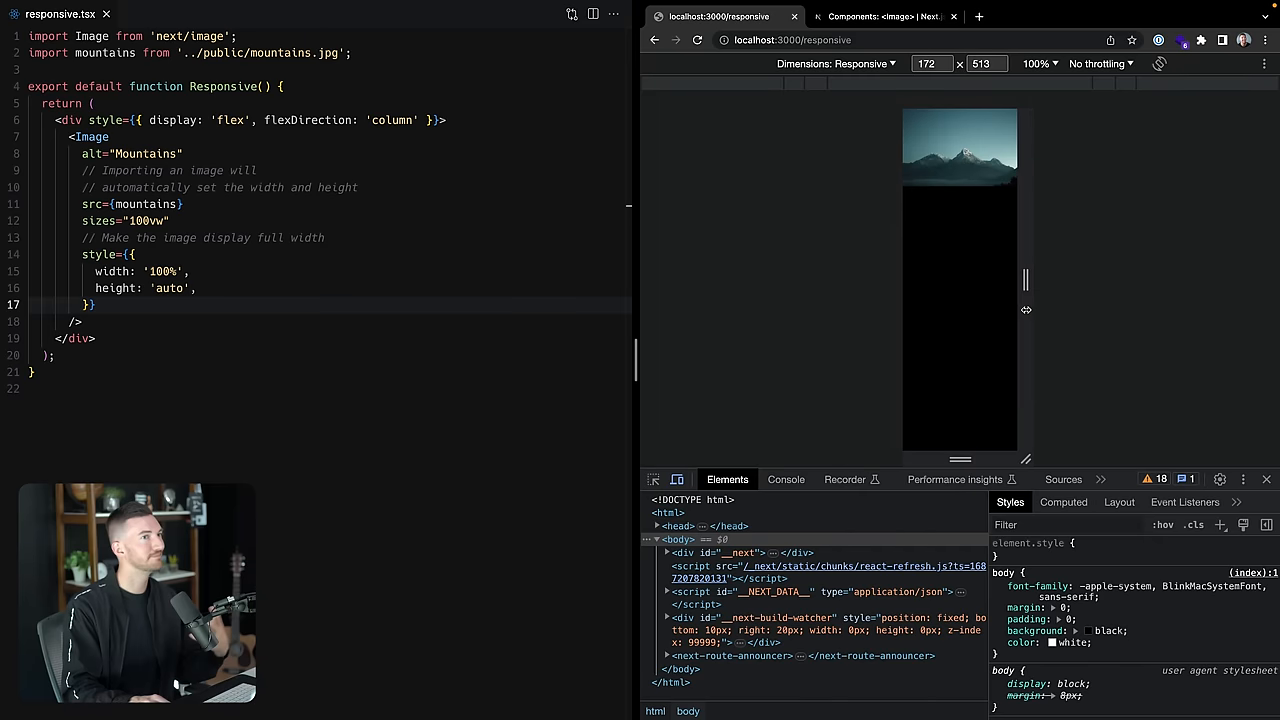
Widen the responsive demo's emulated viewport from 172 to 391 pixels.
drag(1026, 310, 1018, 308)
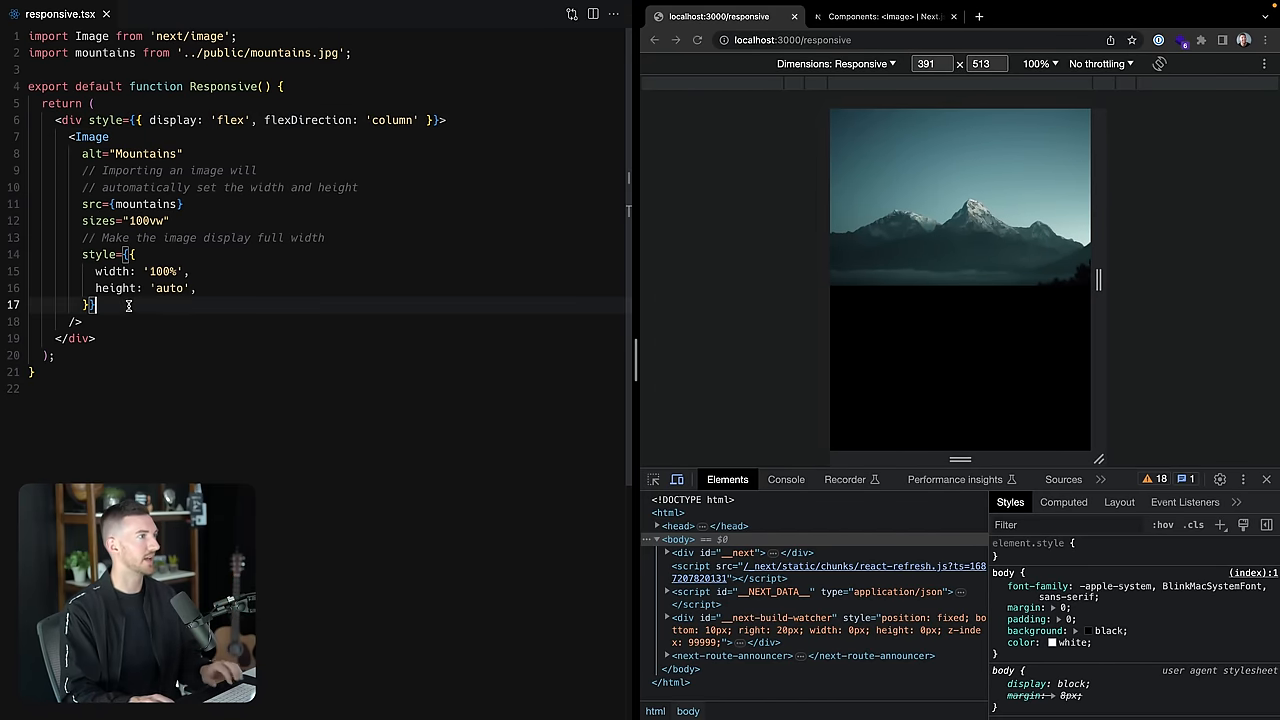
Add a <p>Hello world!</p> paragraph after the responsive Image in responsive.tsx.
text(<p></p>)
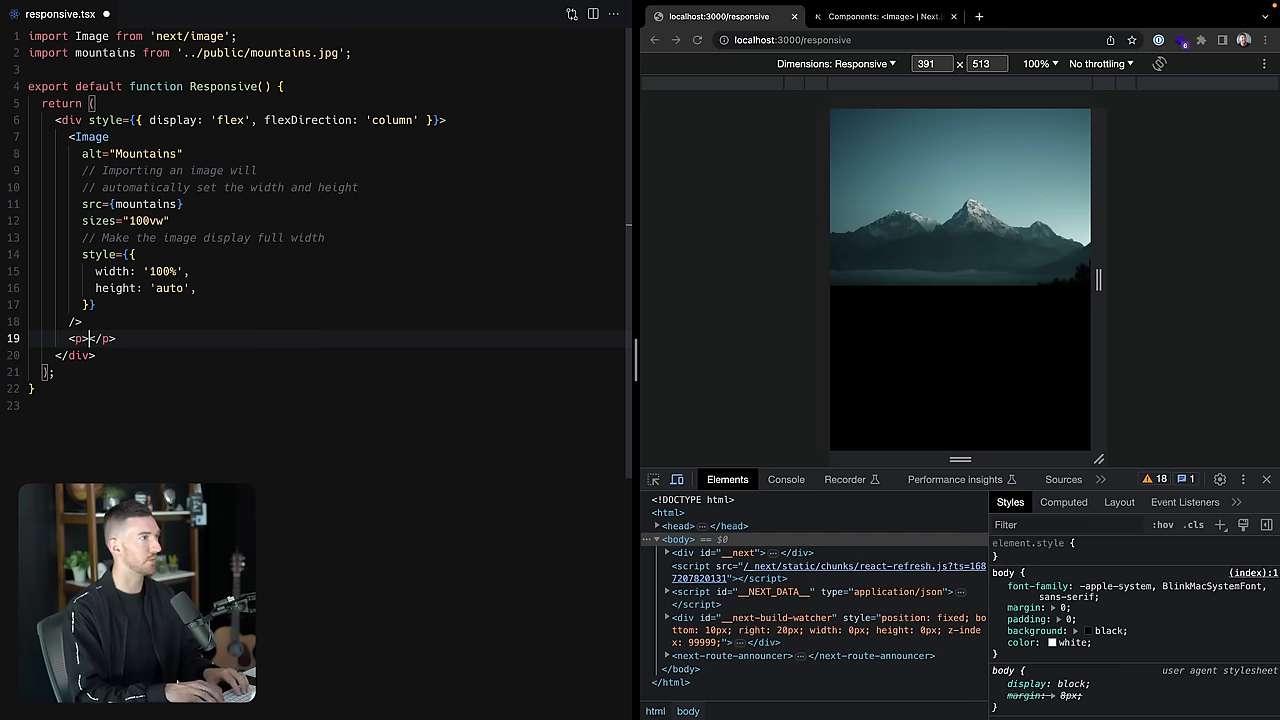
text(Hello world)
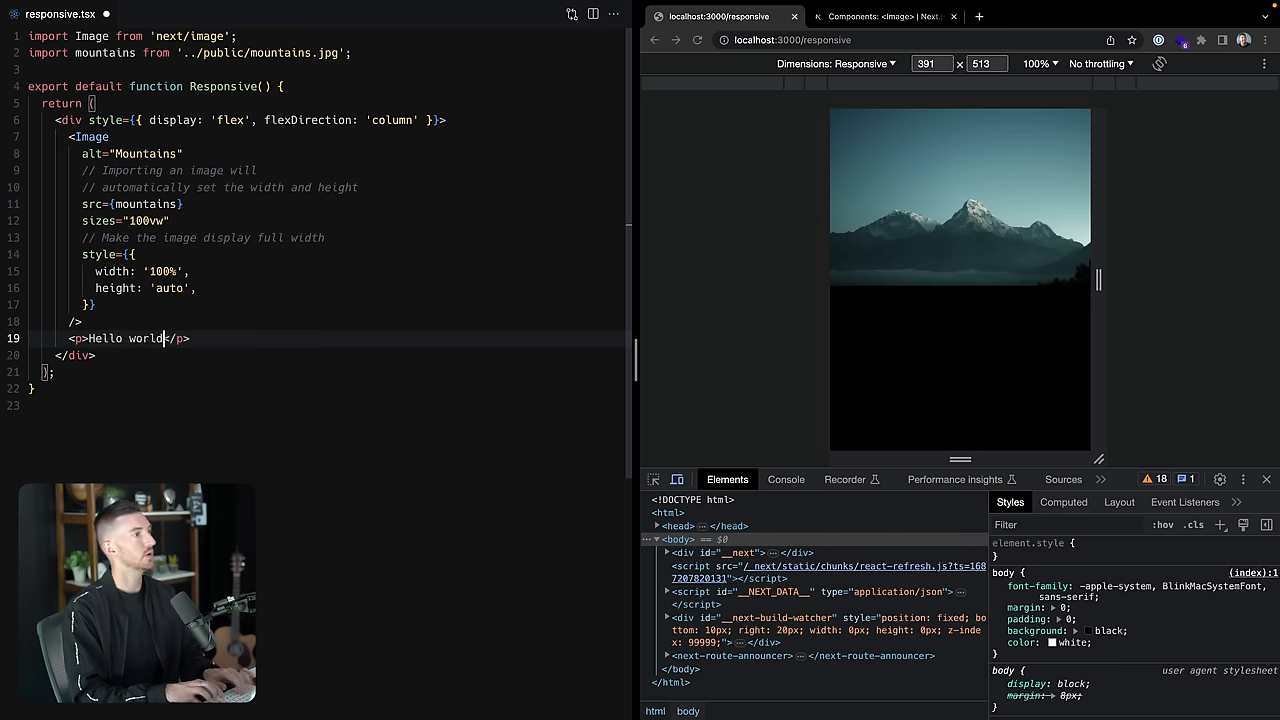
text(!)
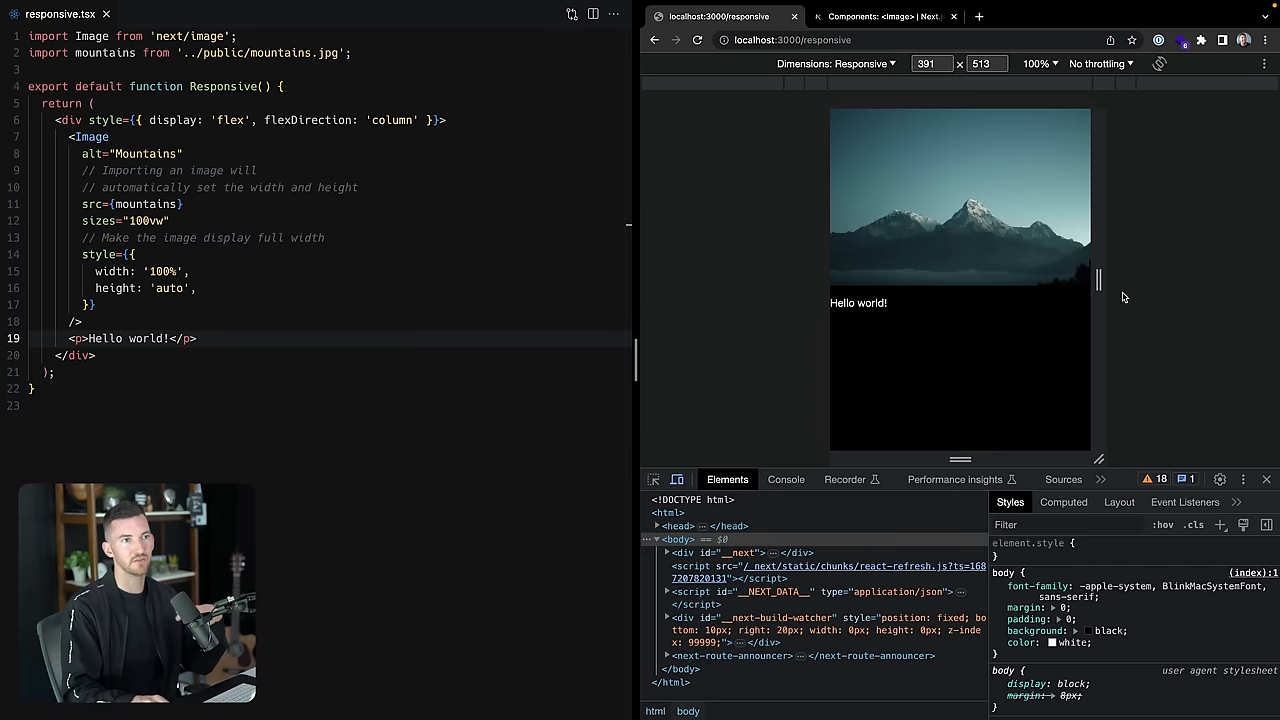
Shrink the emulated viewport to 168 pixels, then widen it to 228 pixels.
drag(1097, 280, 1023, 295)
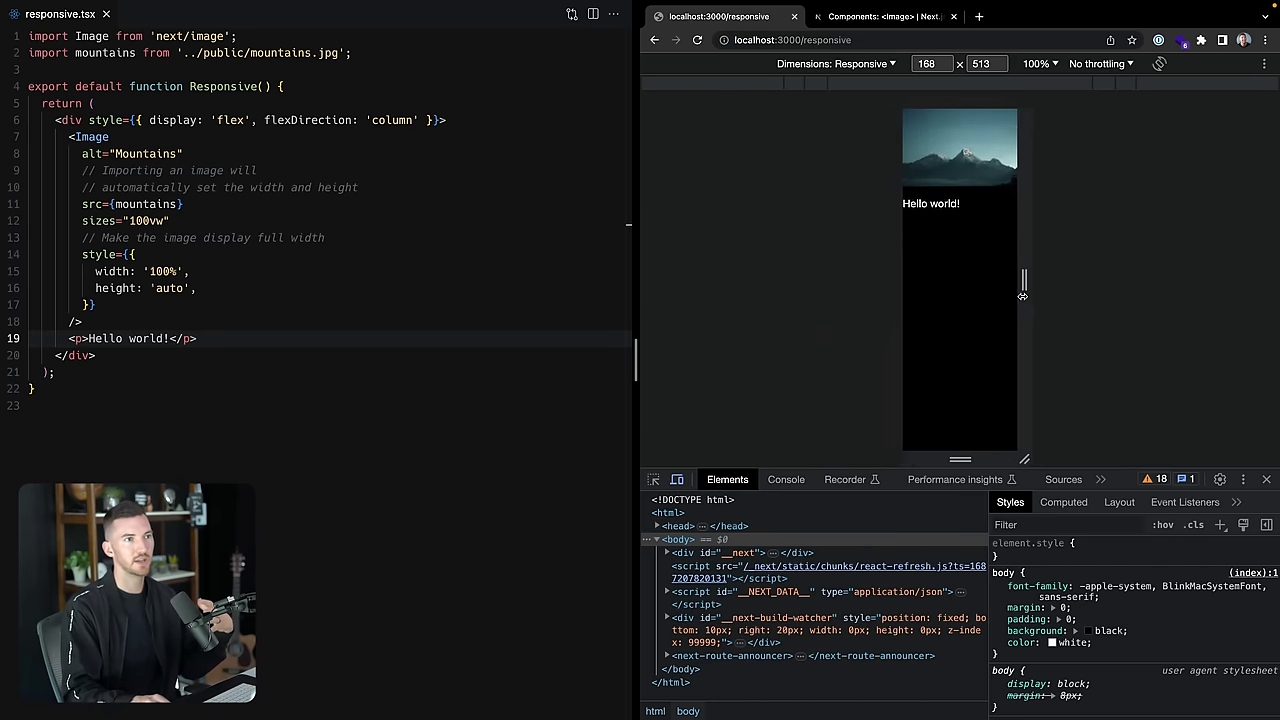
drag(1024, 280, 1047, 307)
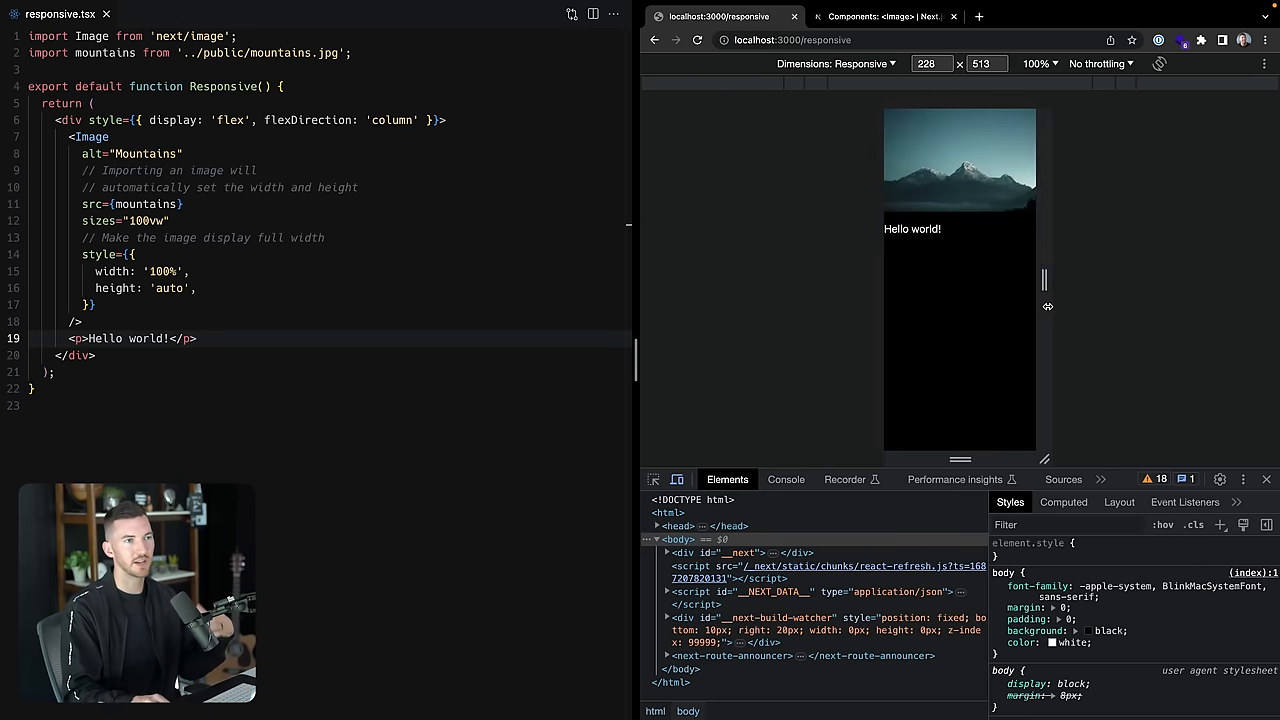
click(885, 16)
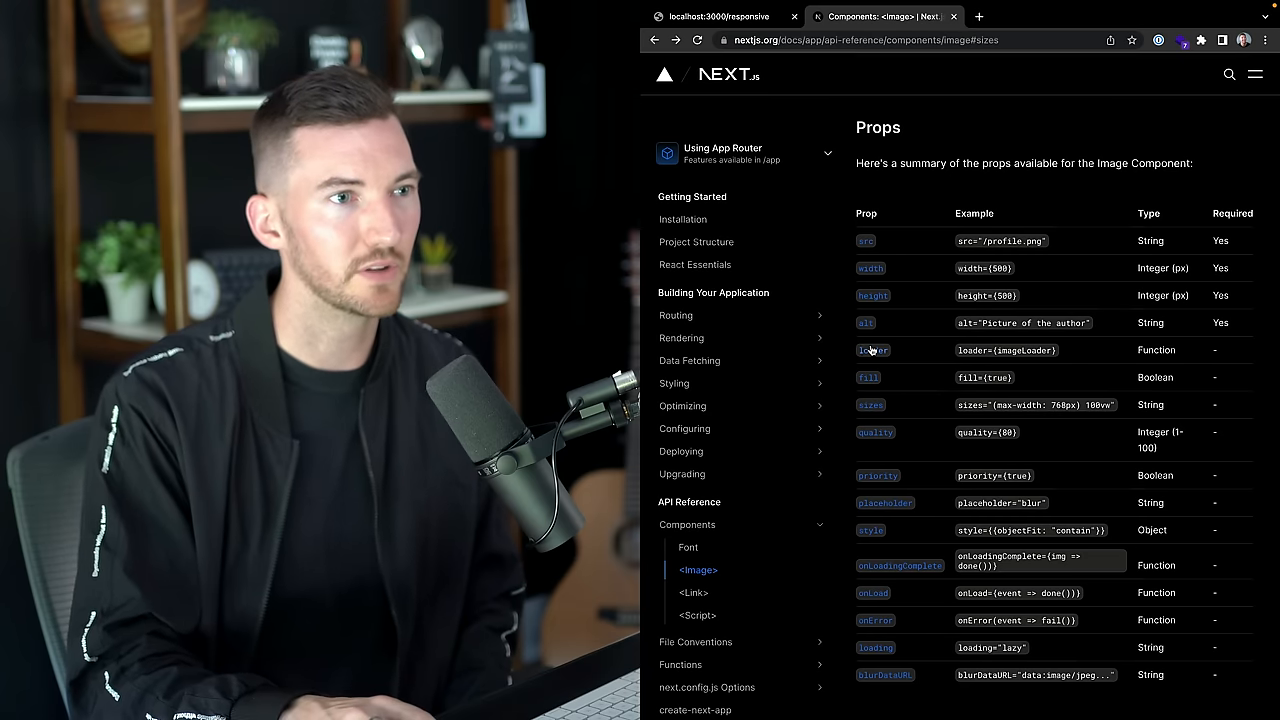
Jump from the Image Props table to the loader prop's detailed section.
click(872, 350)
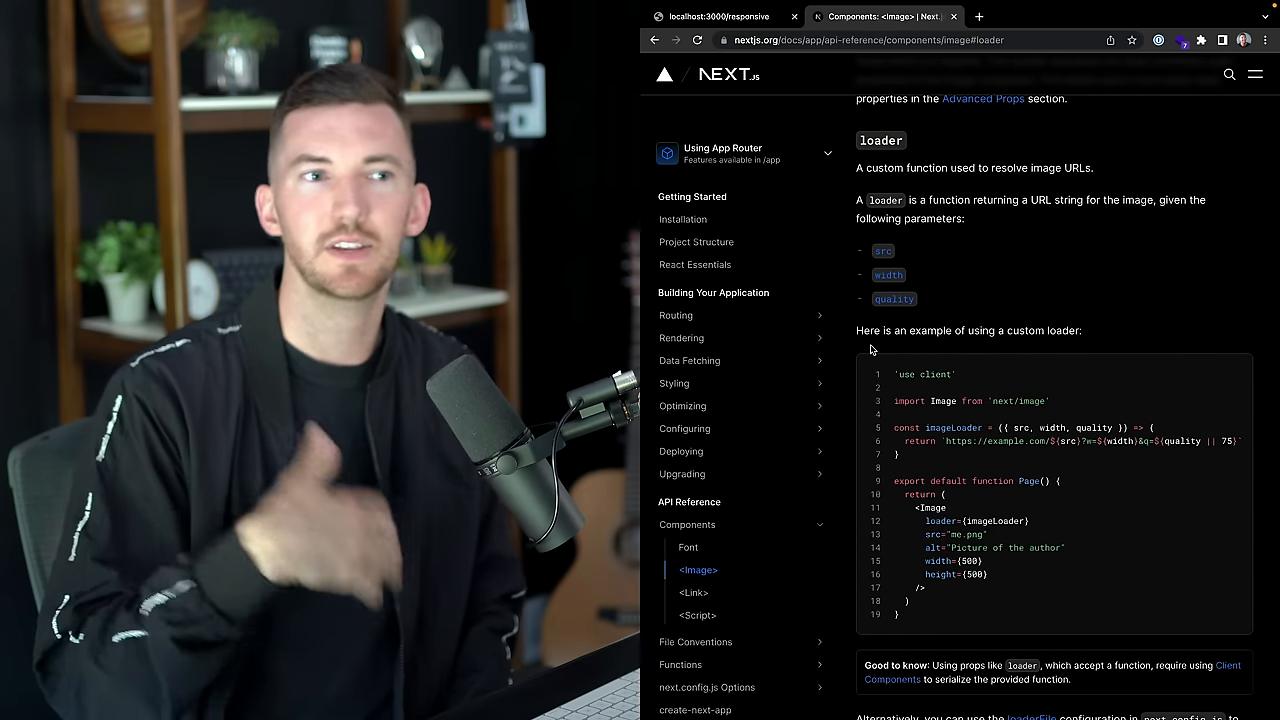